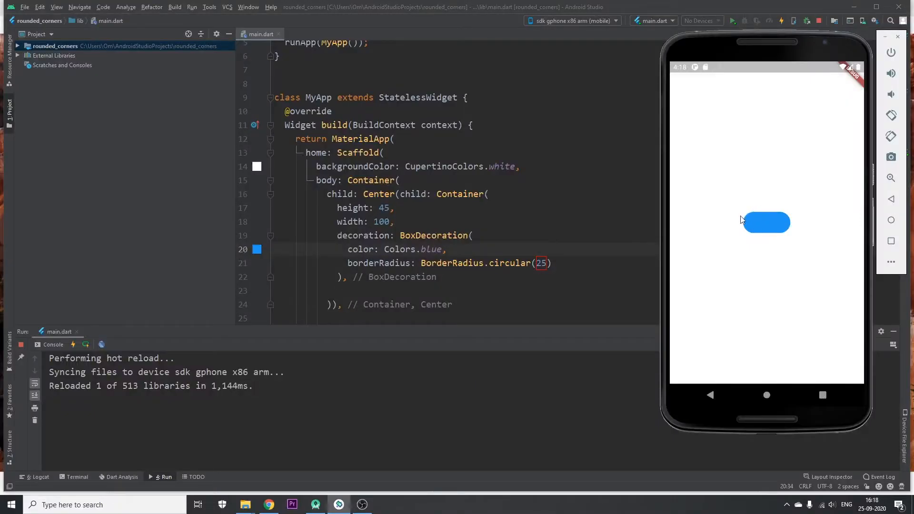
mouse_move(827, 222)
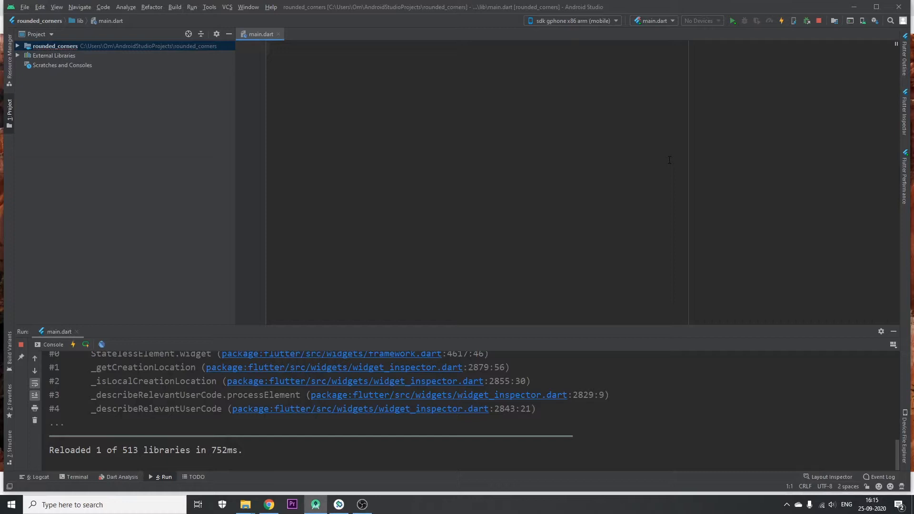
Import package:flutter/material.dart and package:flutter/cupertino.dart at the top of main.dart.
text(im)
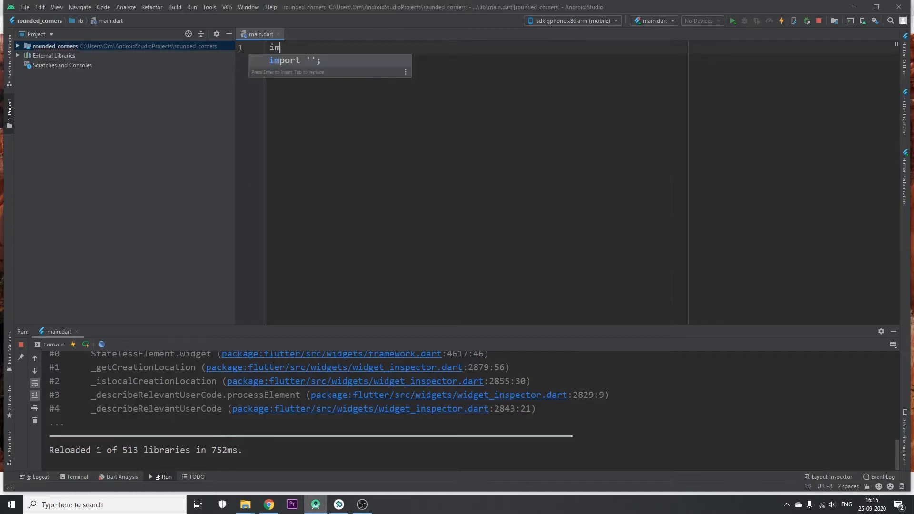
text(port)
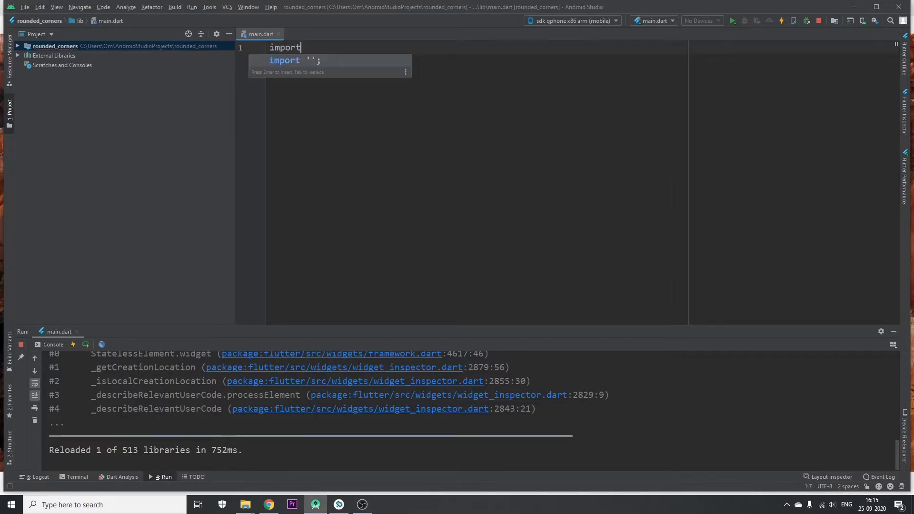
text(mater';)
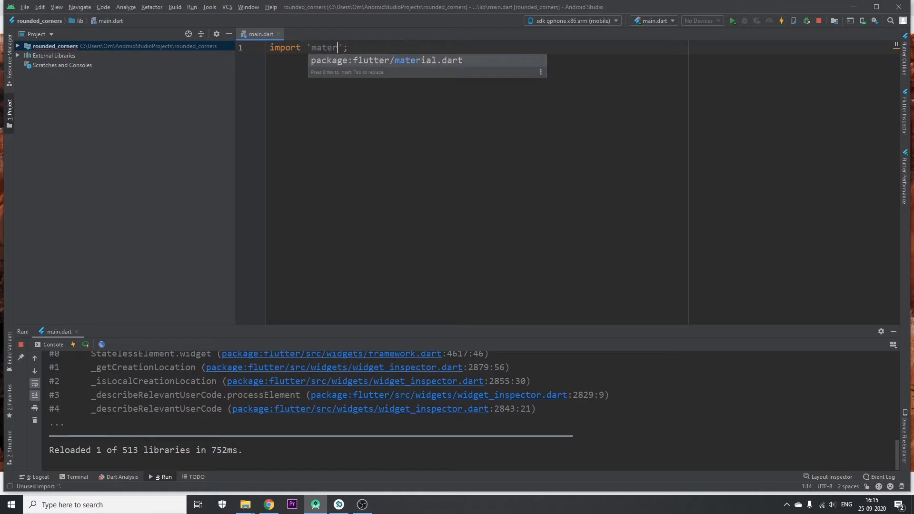
key(Enter)
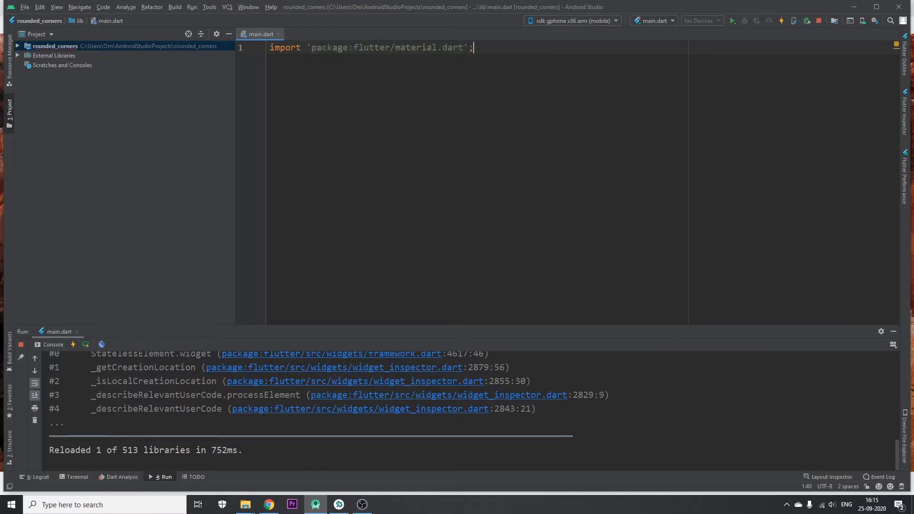
text(import '';)
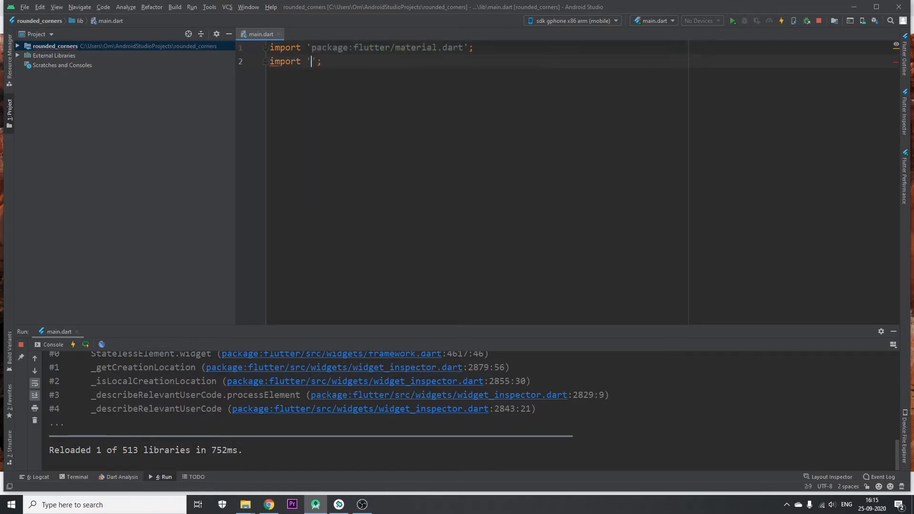
text(package:flutter/cupertino.dart)
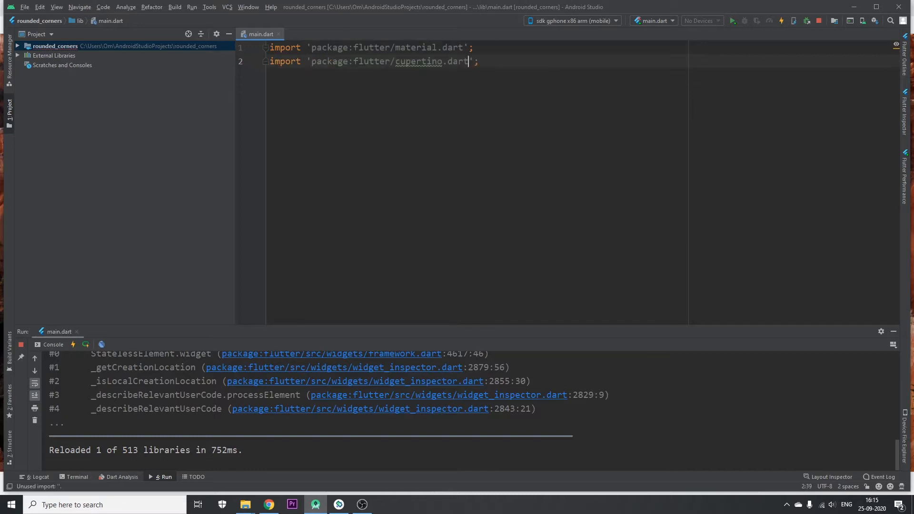
Write a void main() function that calls runApp(MyApp()).
key(enter)
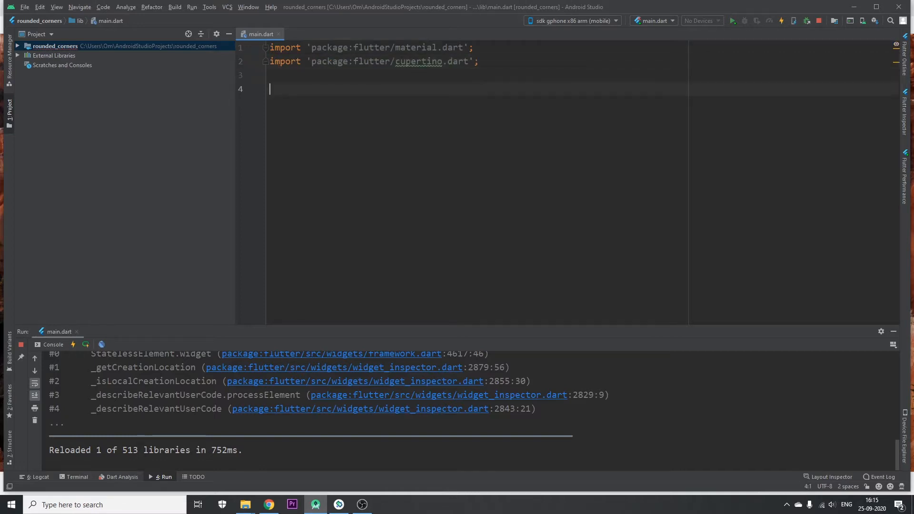
text(void main)
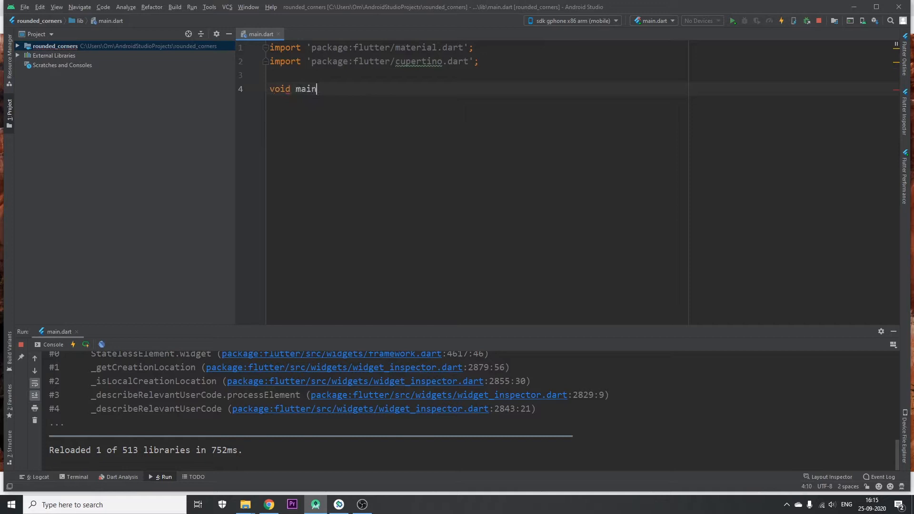
text((){})
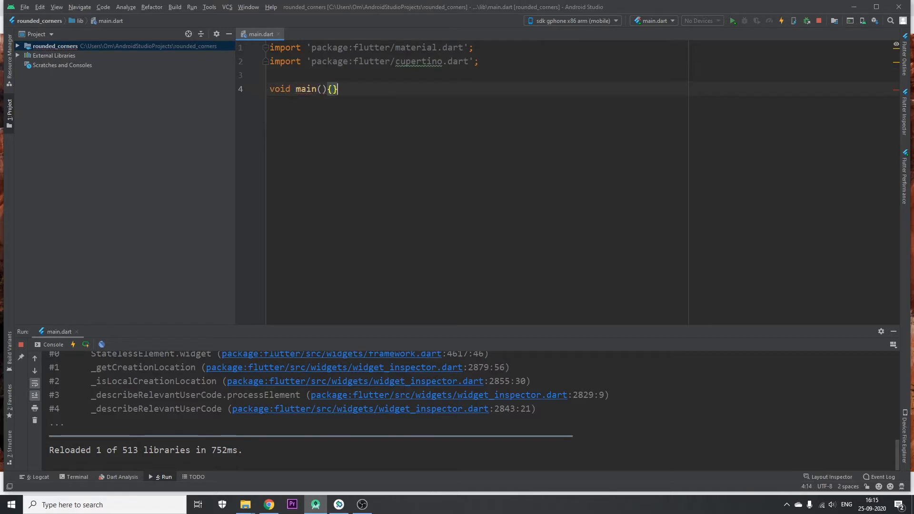
text(r)
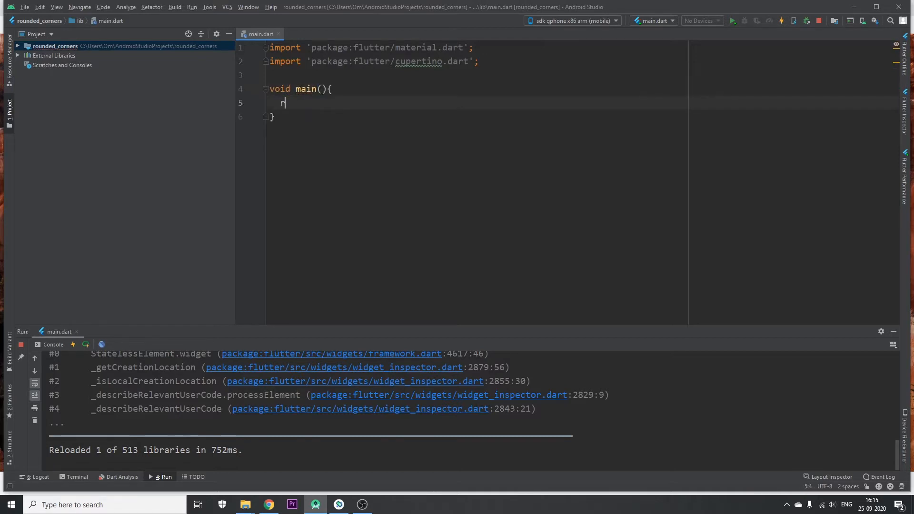
text(unApp(MyApp()
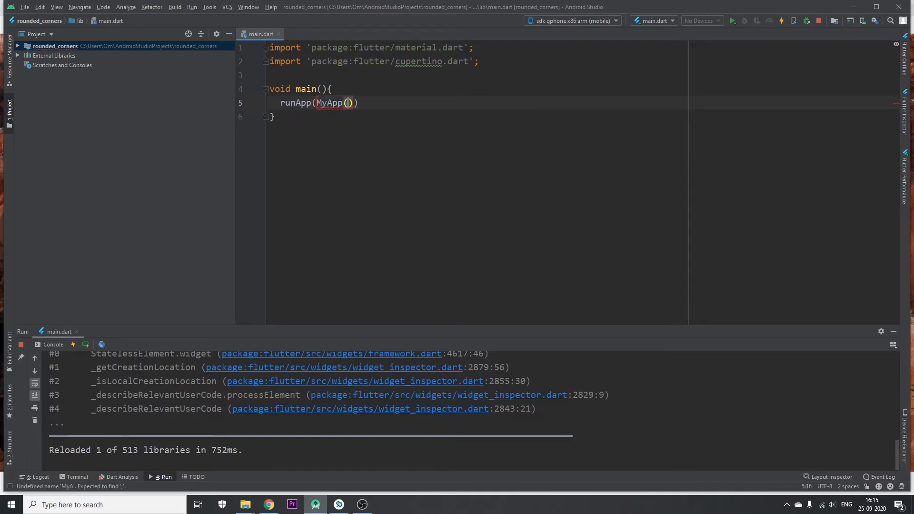
text(;)
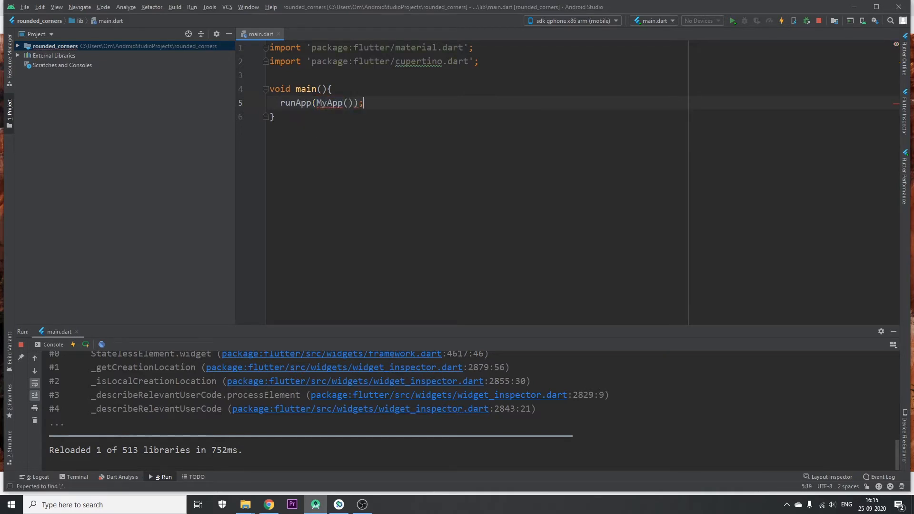
Create a MyApp stateless widget from the stless template, returning MaterialApp instead of Container.
text(st)
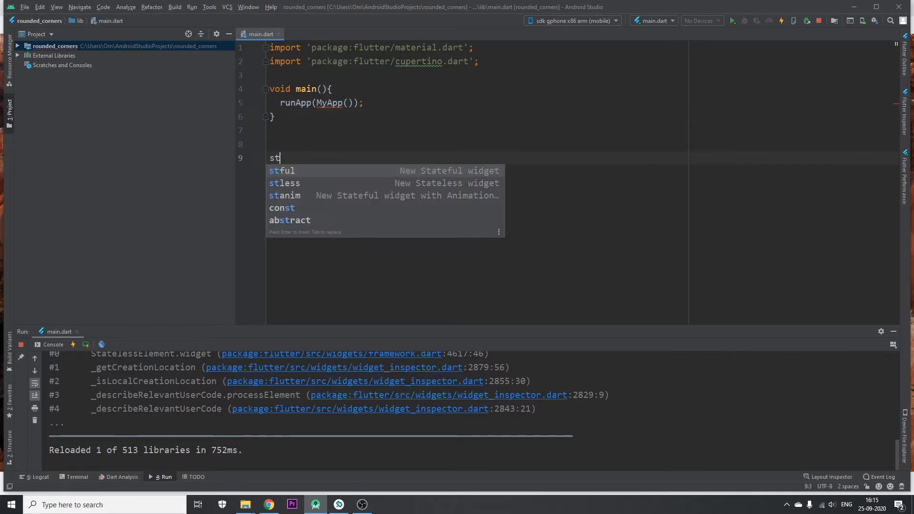
click(285, 183)
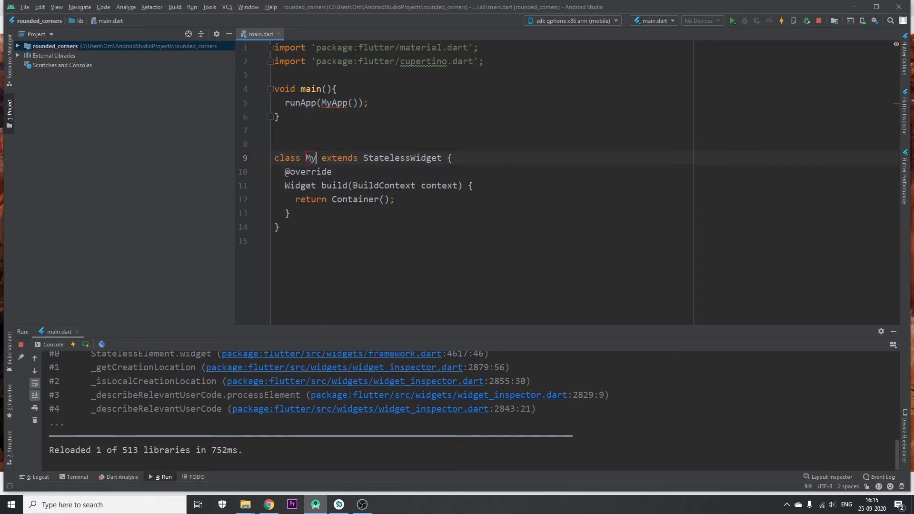
text(App)
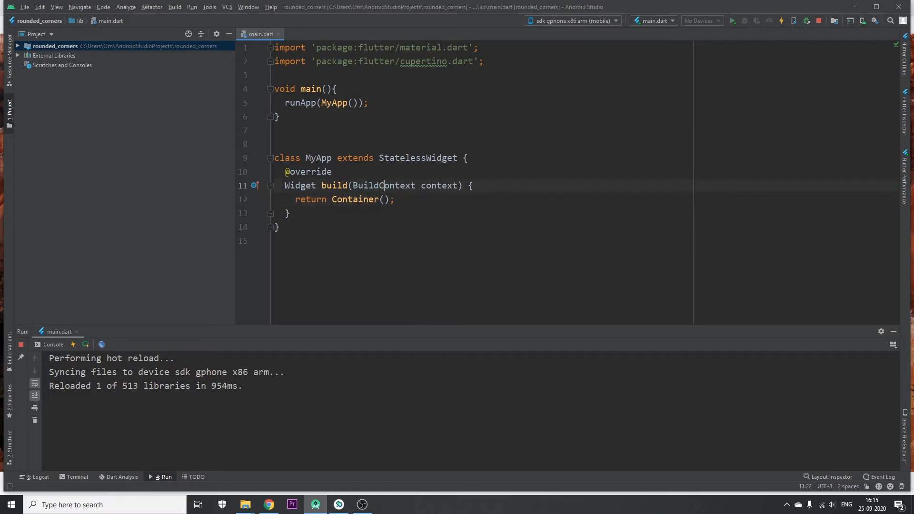
double_click(354, 200)
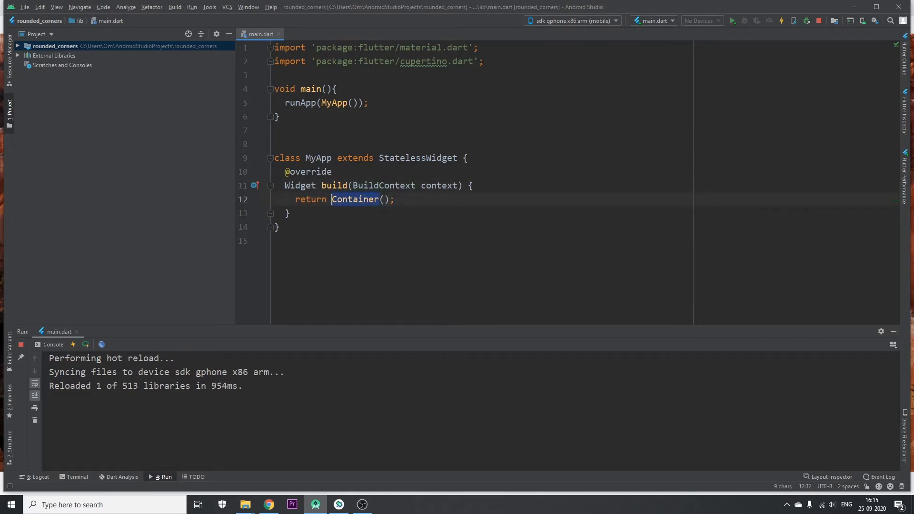
text(Mater)
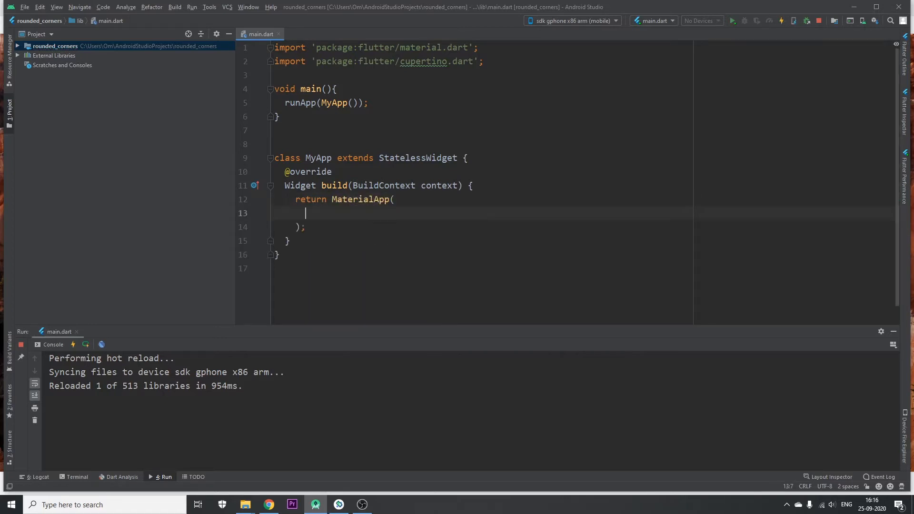
Set MaterialApp's home to a Scaffold whose body is a Container.
text(home: S,)
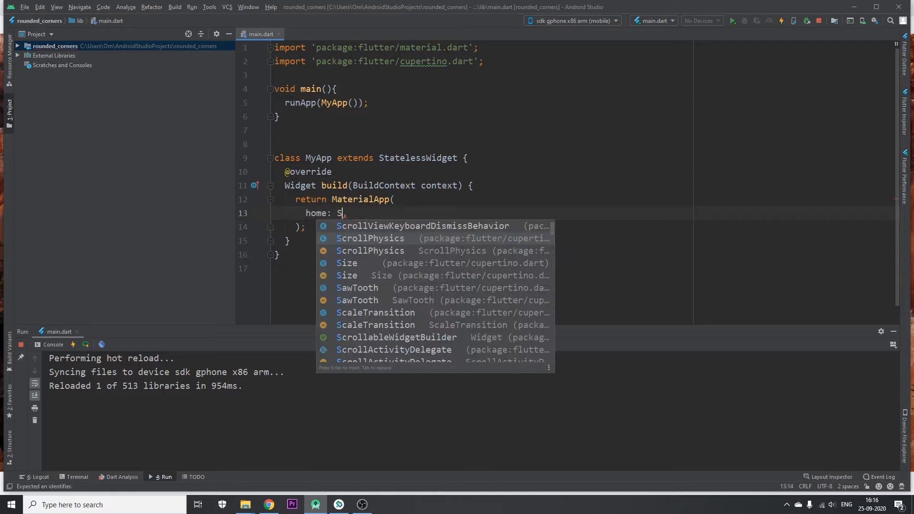
text(ca)
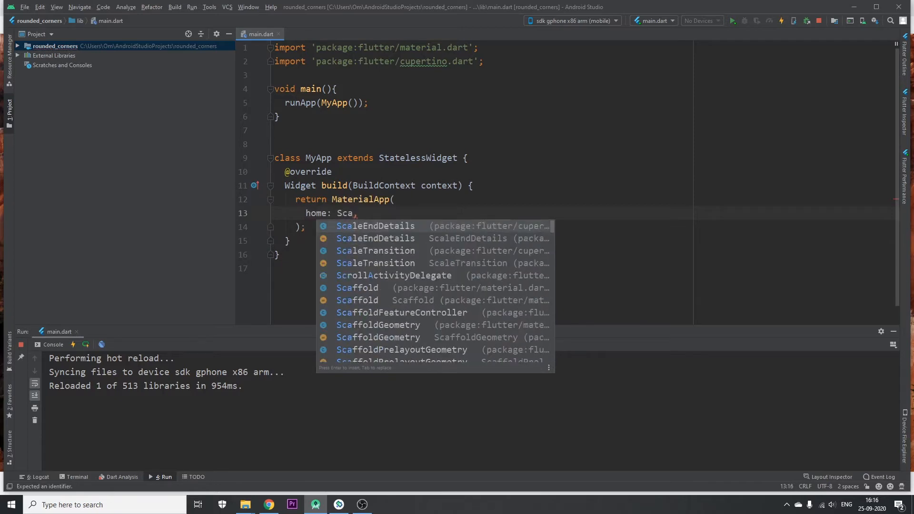
key(Enter)
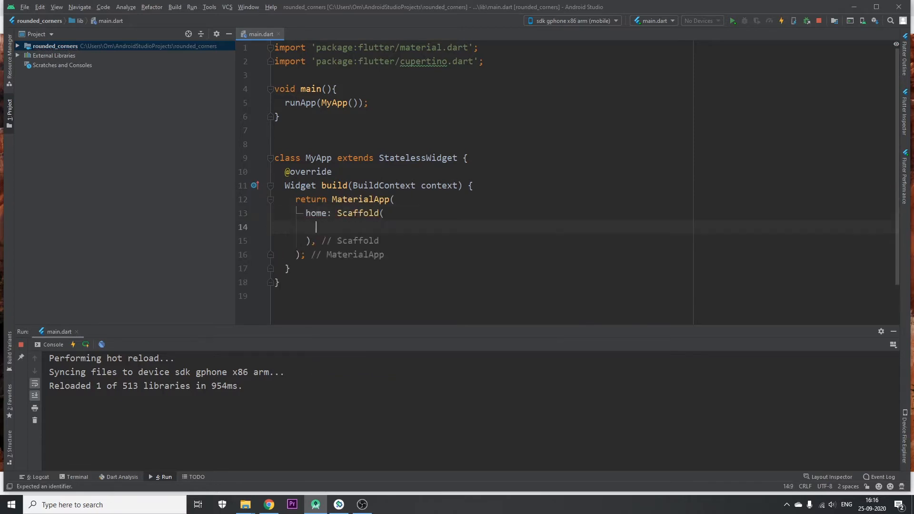
text(body: Co,)
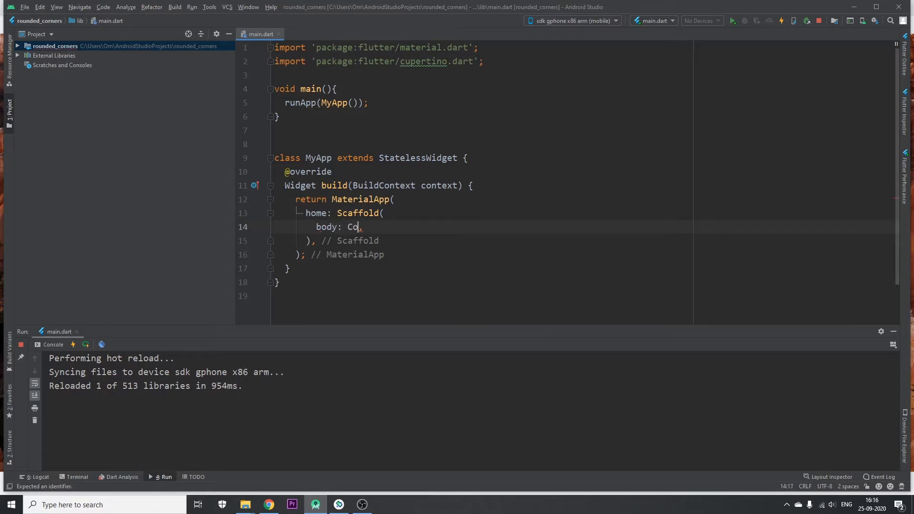
text(ntainer()
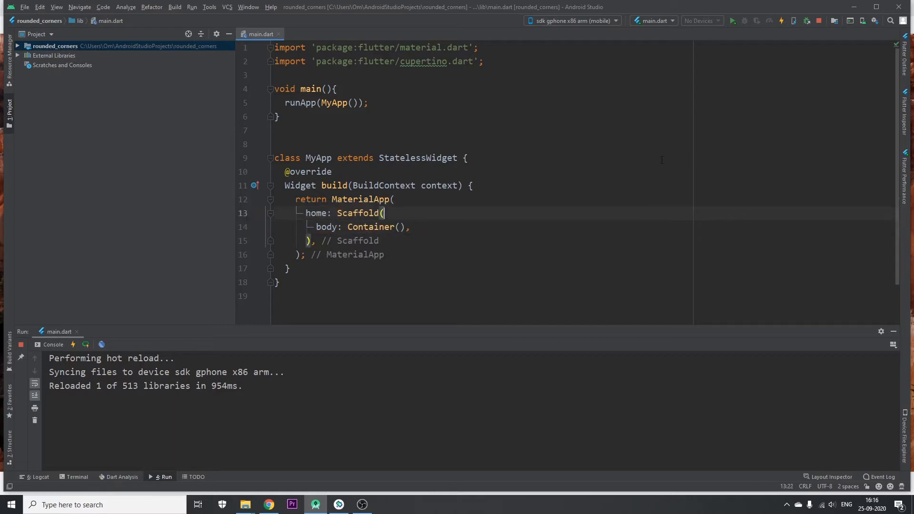
Give the Scaffold a CupertinoColors.white background and begin editing inside the body Container.
click(410, 226)
text(backgroundColor: ,)
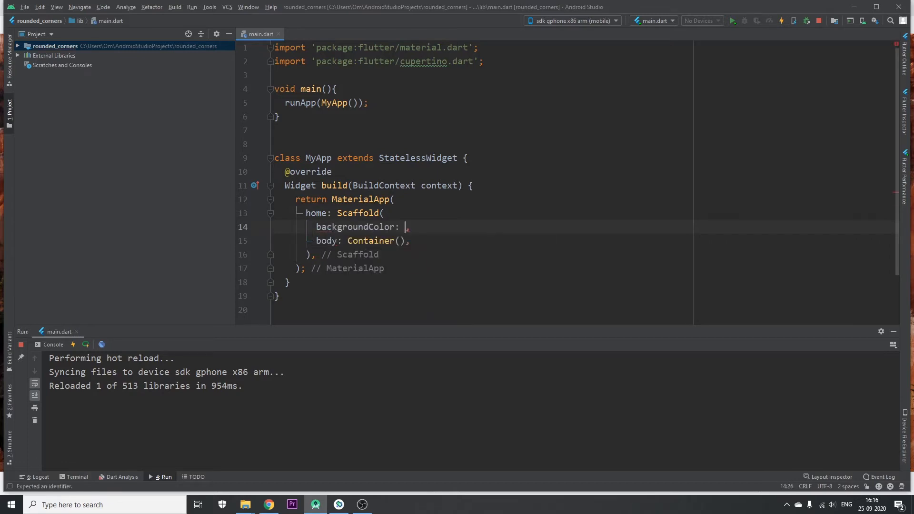
text(CupertinoColors.white)
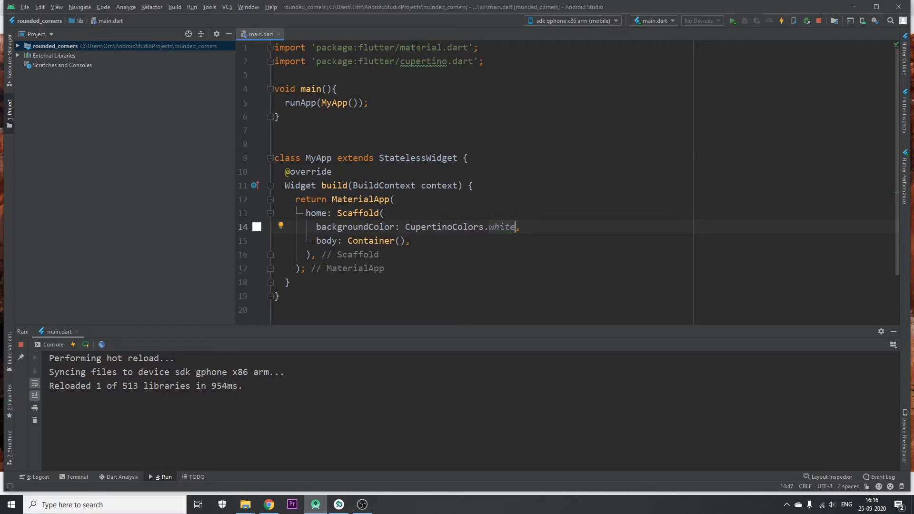
drag(406, 226, 516, 226)
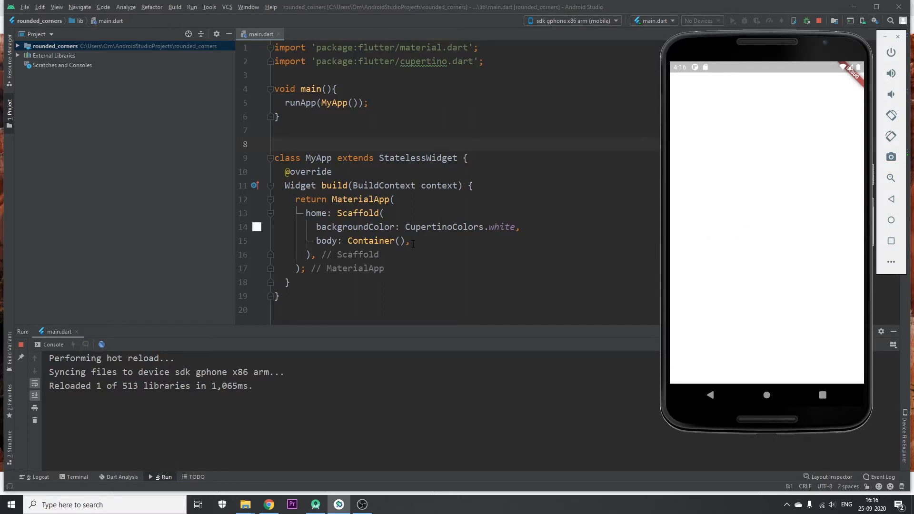
click(398, 241)
text(child: ,)
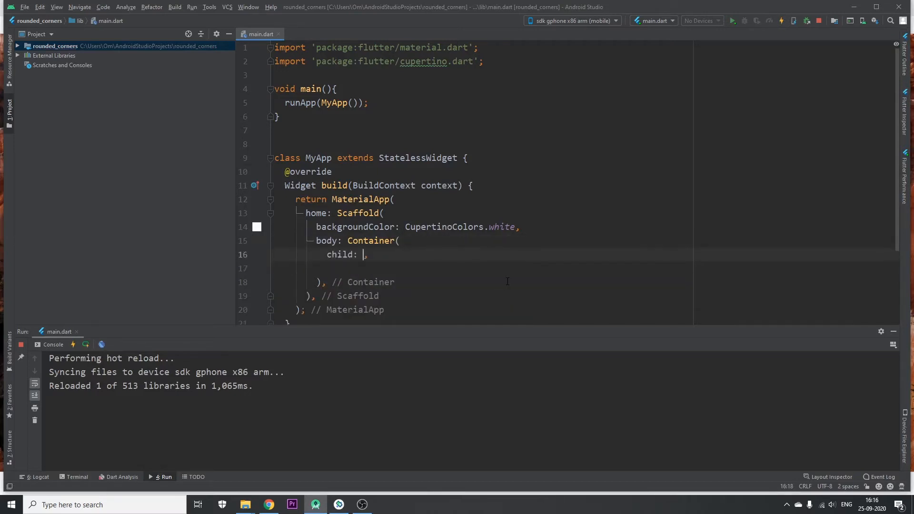
Add a child Container wrapped in Center, decorated with BoxDecoration(color: Colors.blue).
text(Container()
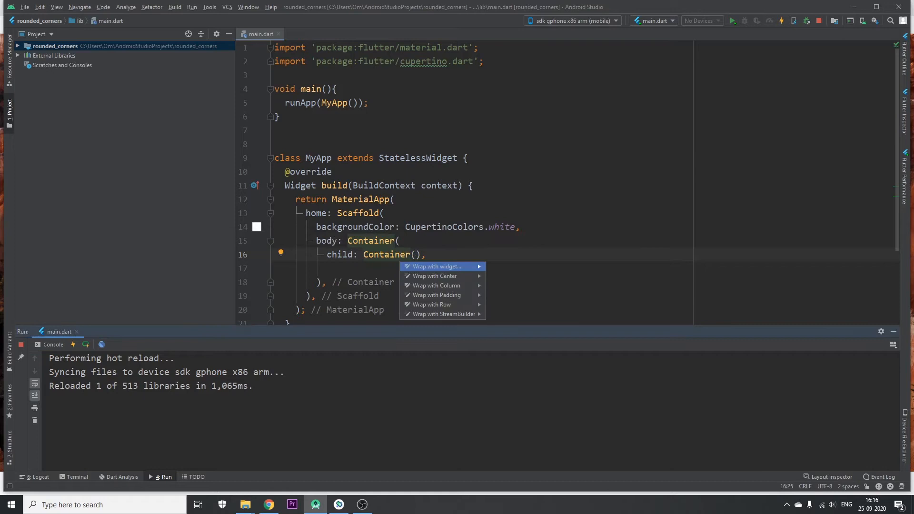
click(434, 275)
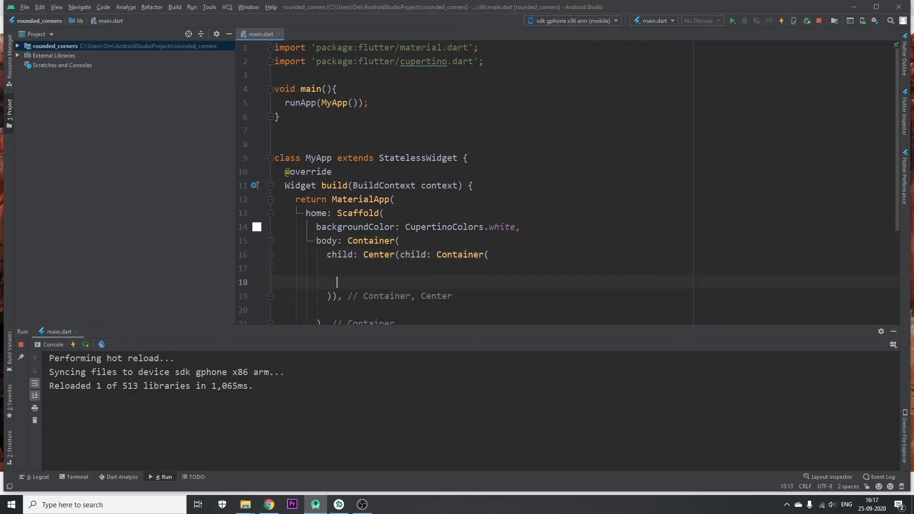
text(decoration: BoxDecoration()
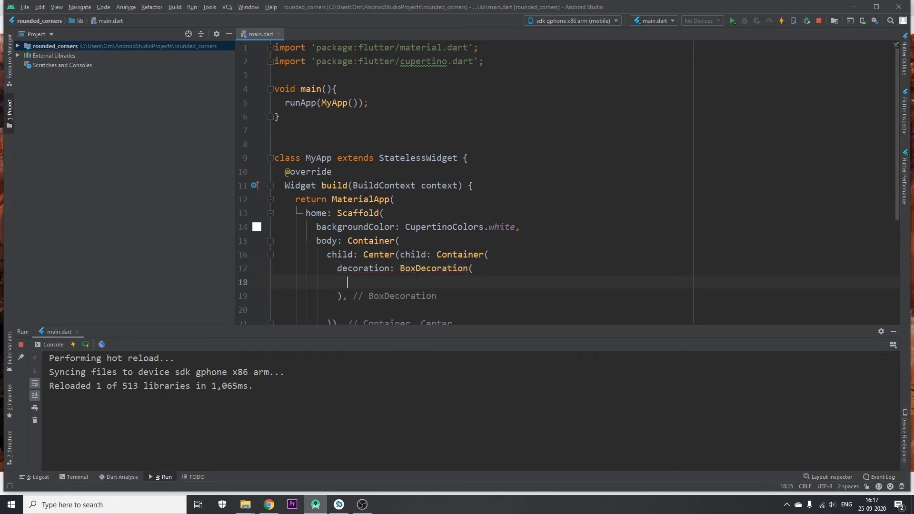
text(color:)
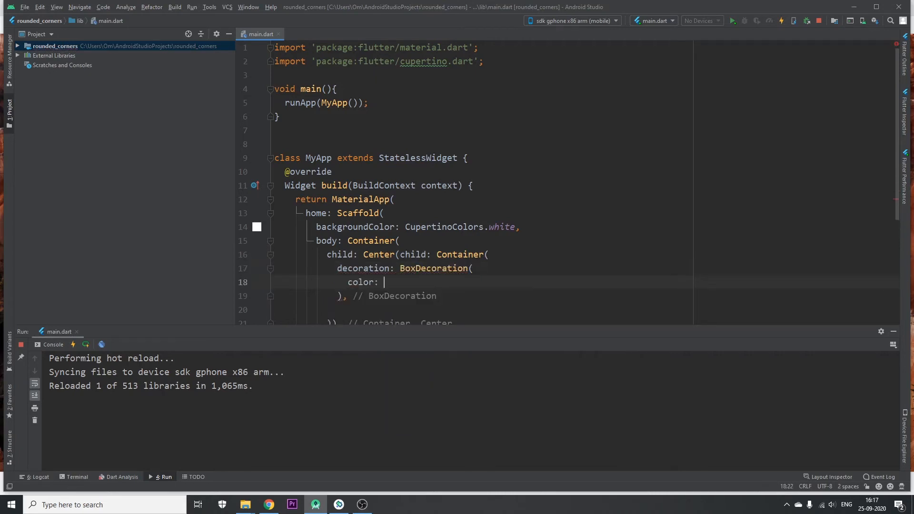
text(blue,)
text(height: ,)
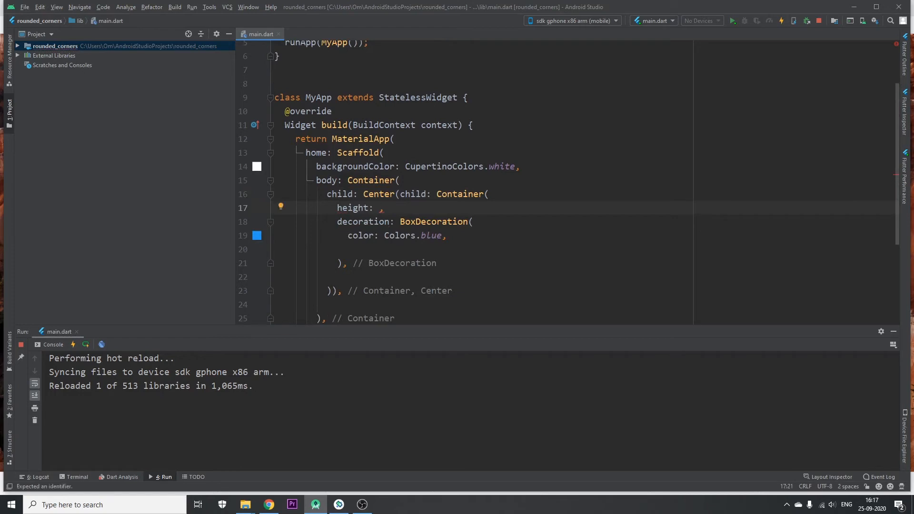
Set the blue Container's height to 45 and width to 100.
text(45)
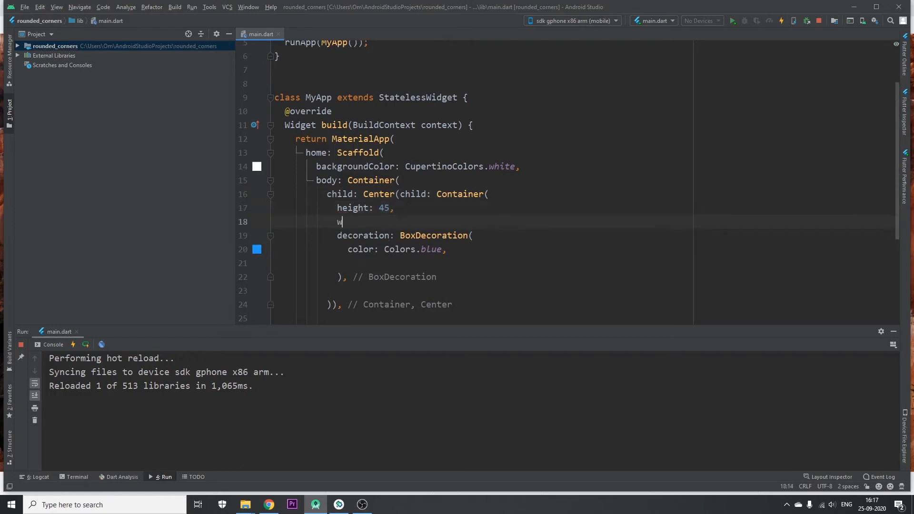
text(idth: ,)
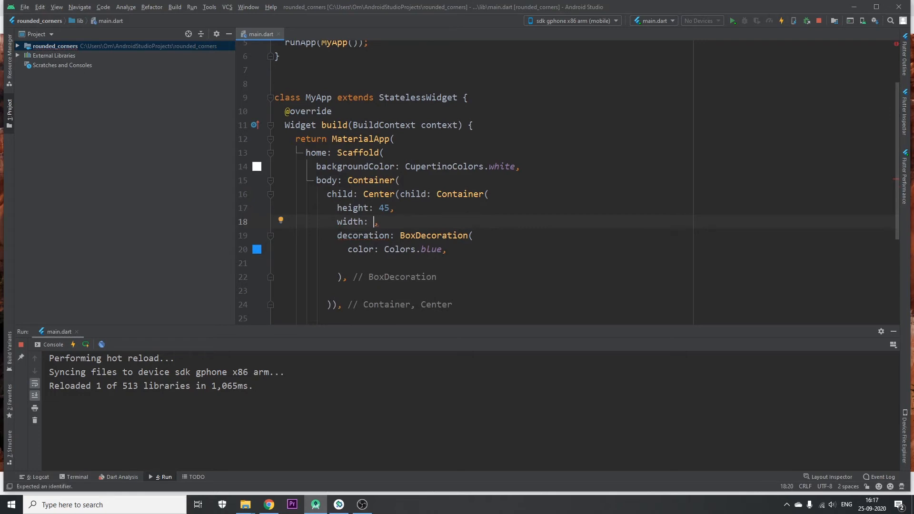
text(100)
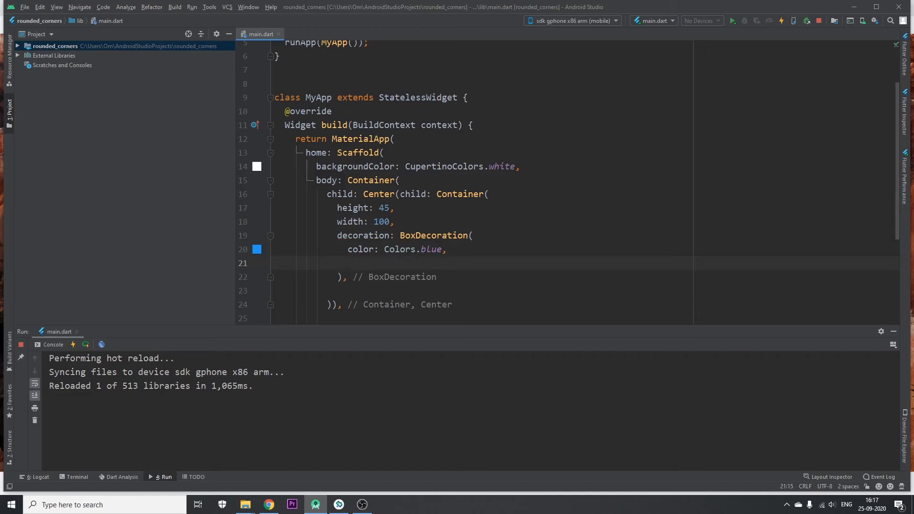
Add borderRadius: BorderRadius.circular(25) to the decoration and hot reload to see the pill.
text(bor)
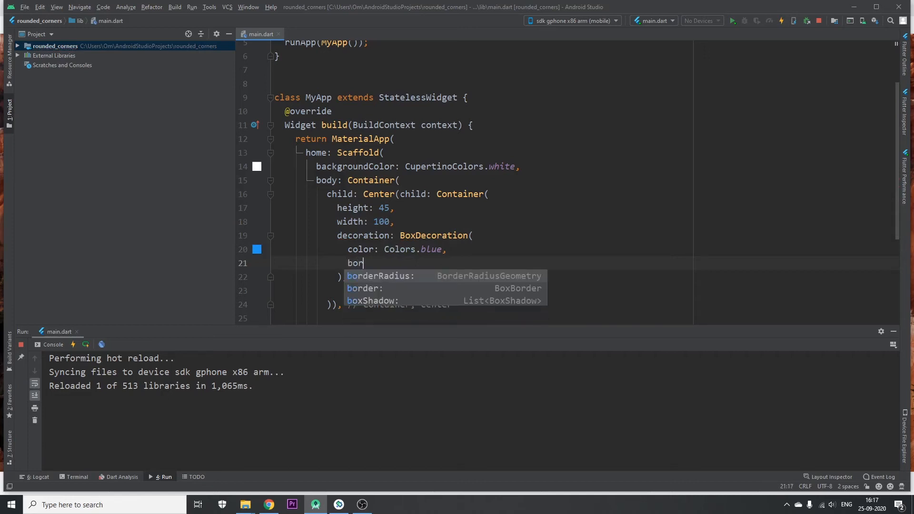
text(derRadius: B)
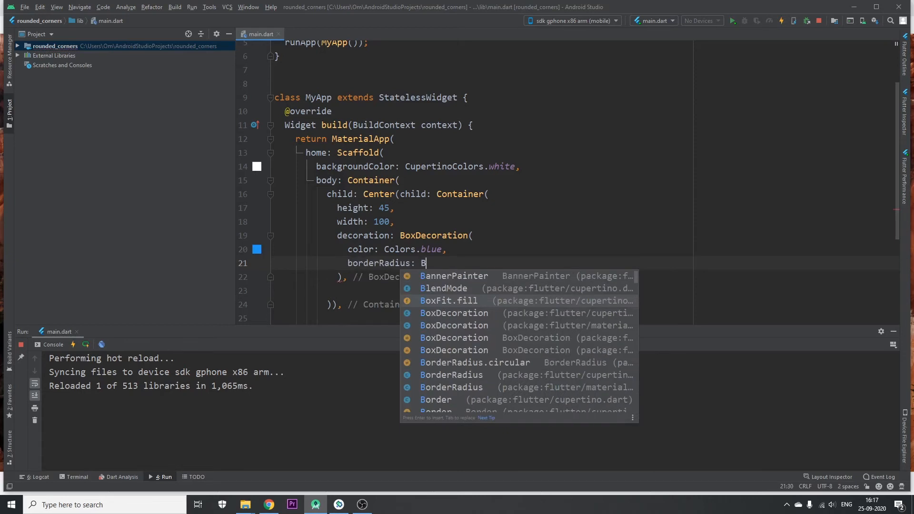
text(orderRadius.circular(radius)
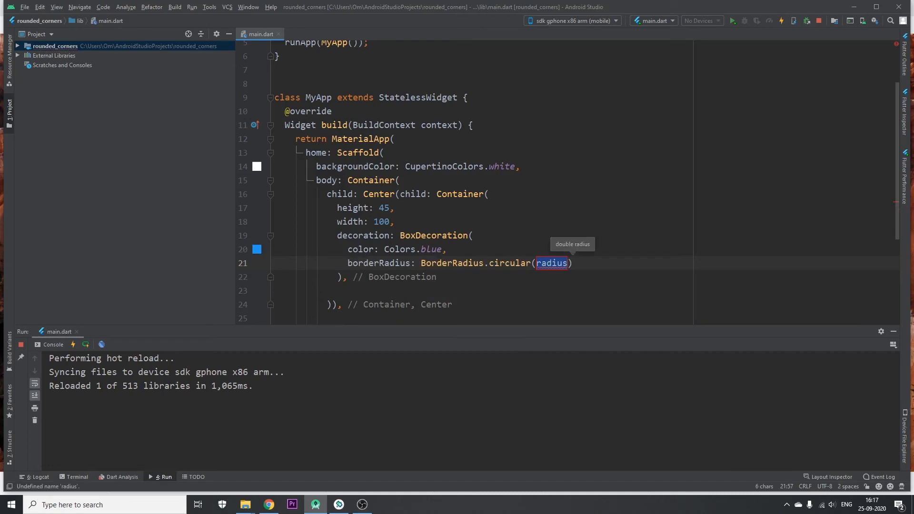
text(25)
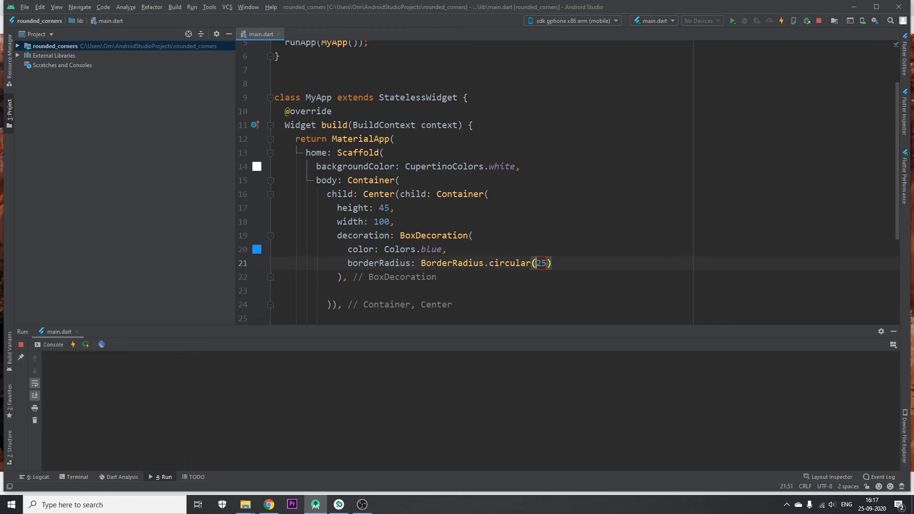
click(781, 20)
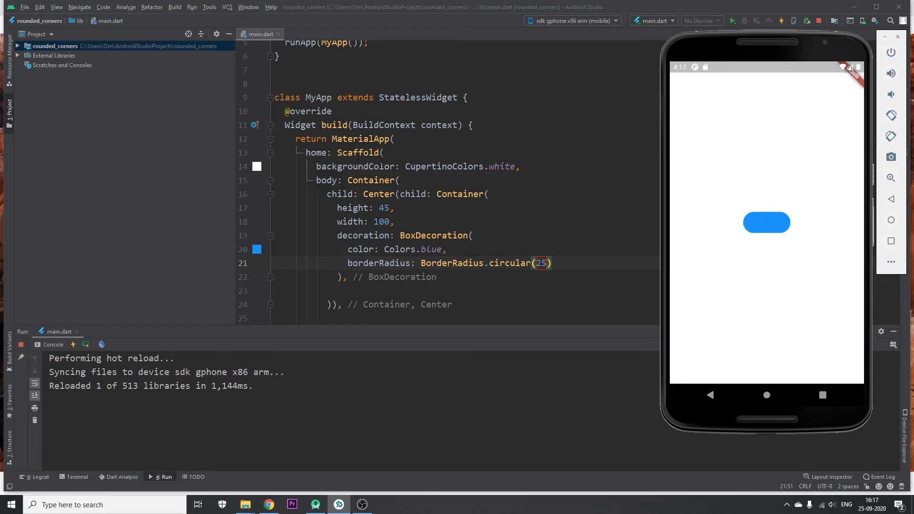
double_click(541, 263)
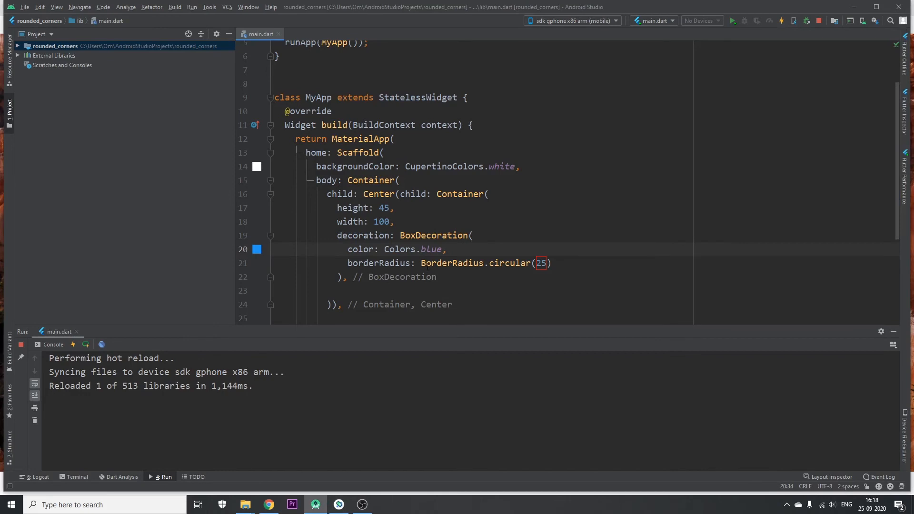
Change the border radius to BorderRadius.only(topLeft: Radius.circular(25)).
double_click(509, 263)
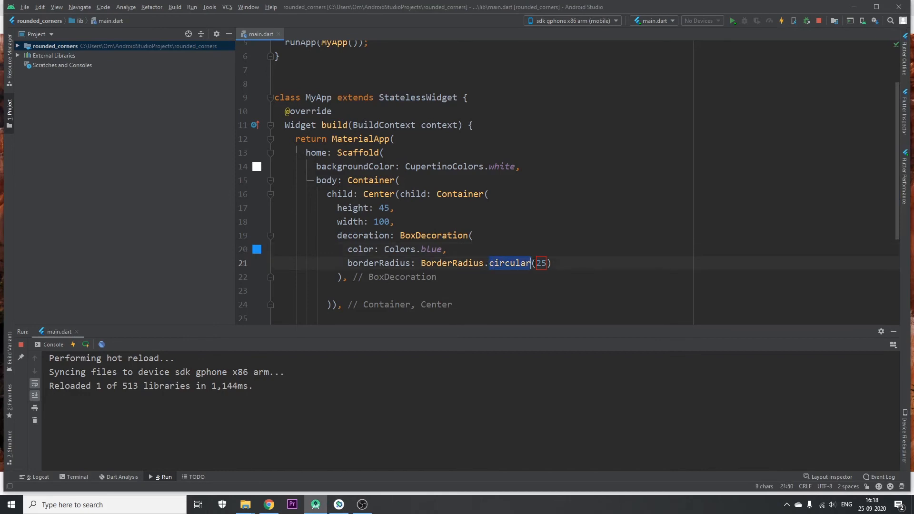
key(Delete)
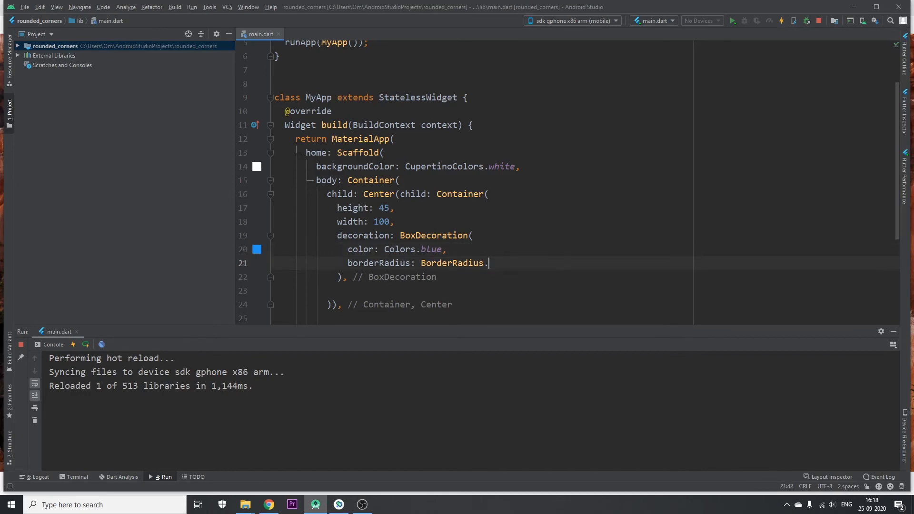
text(only()
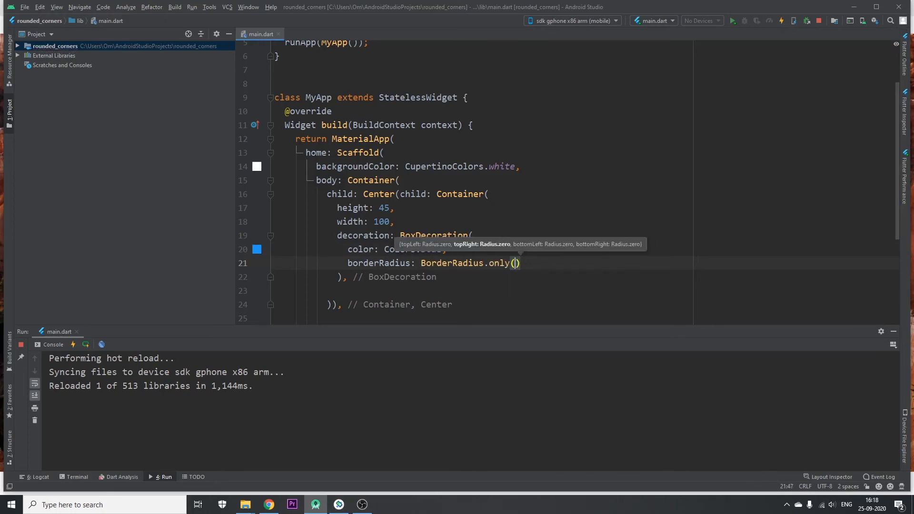
text(topLeft:)
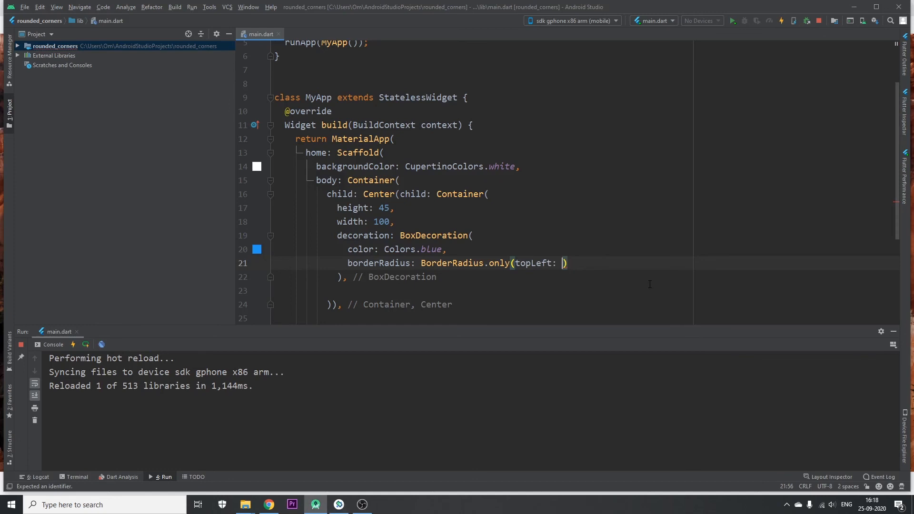
text(C)
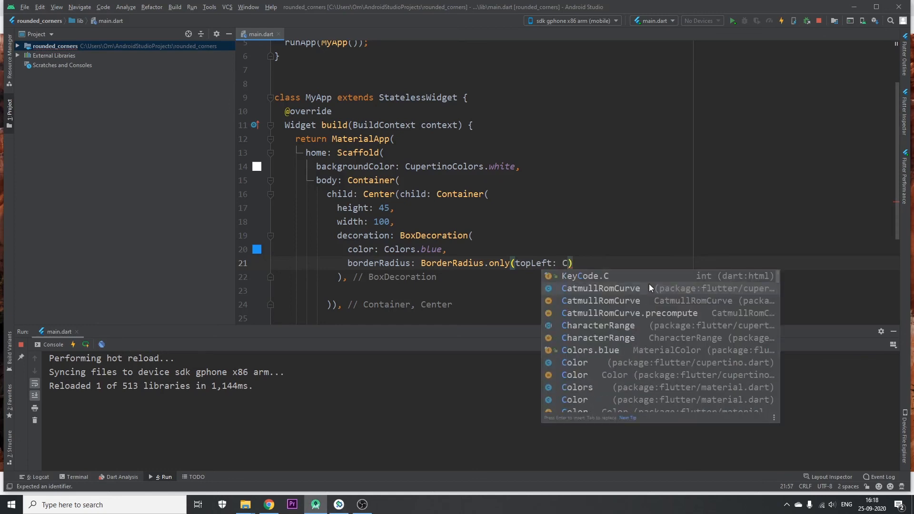
text(Radius.circular(radius)
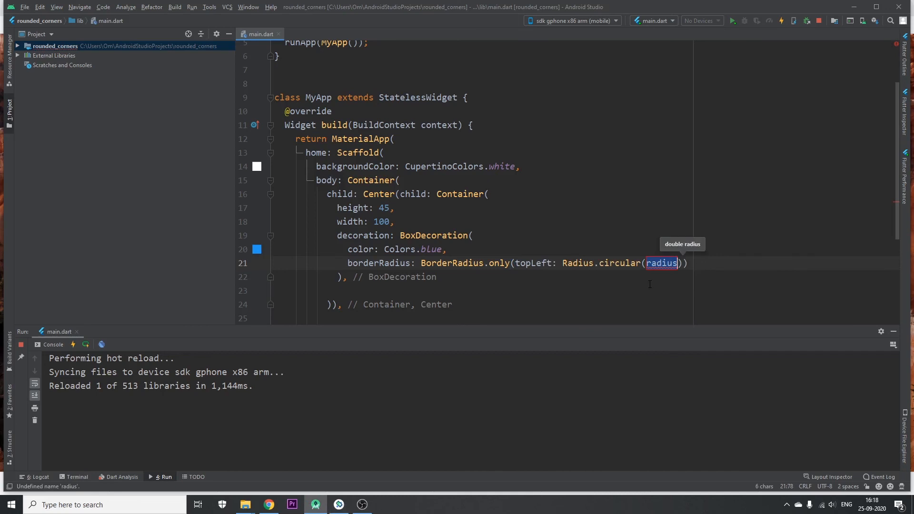
text(25)
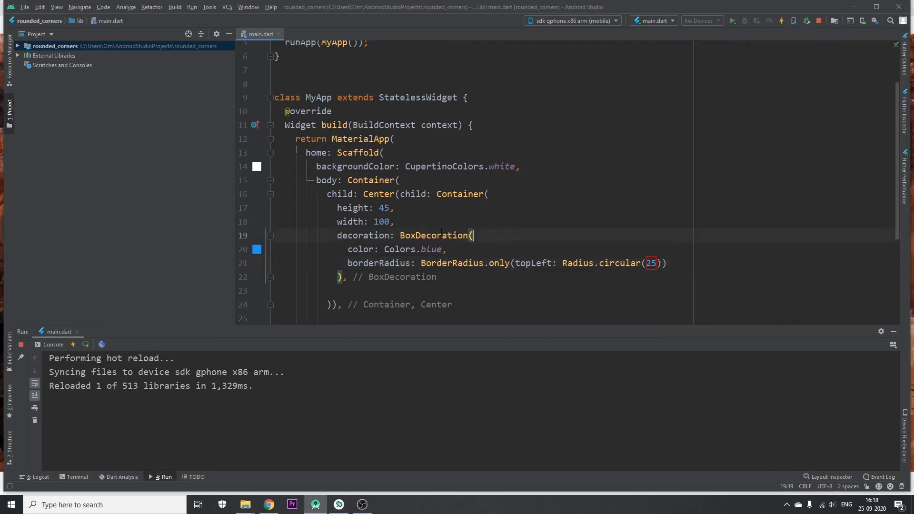
scroll(down, 3)
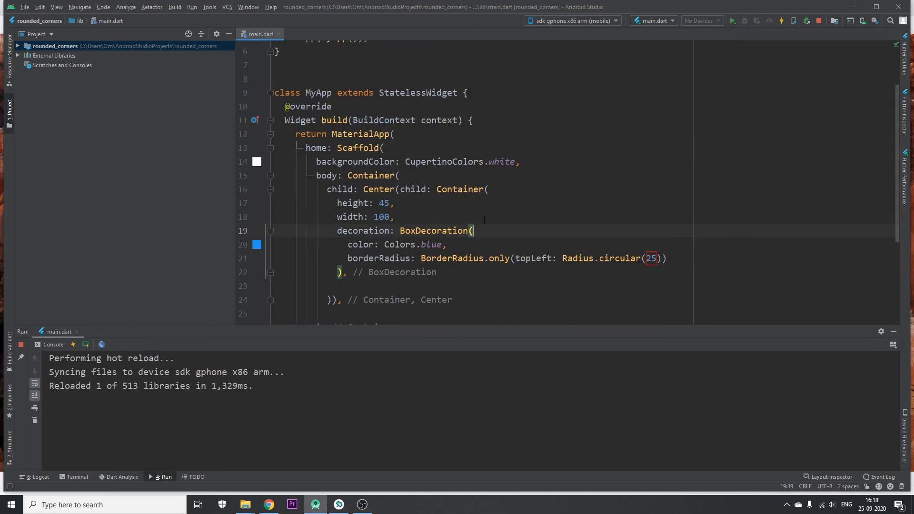